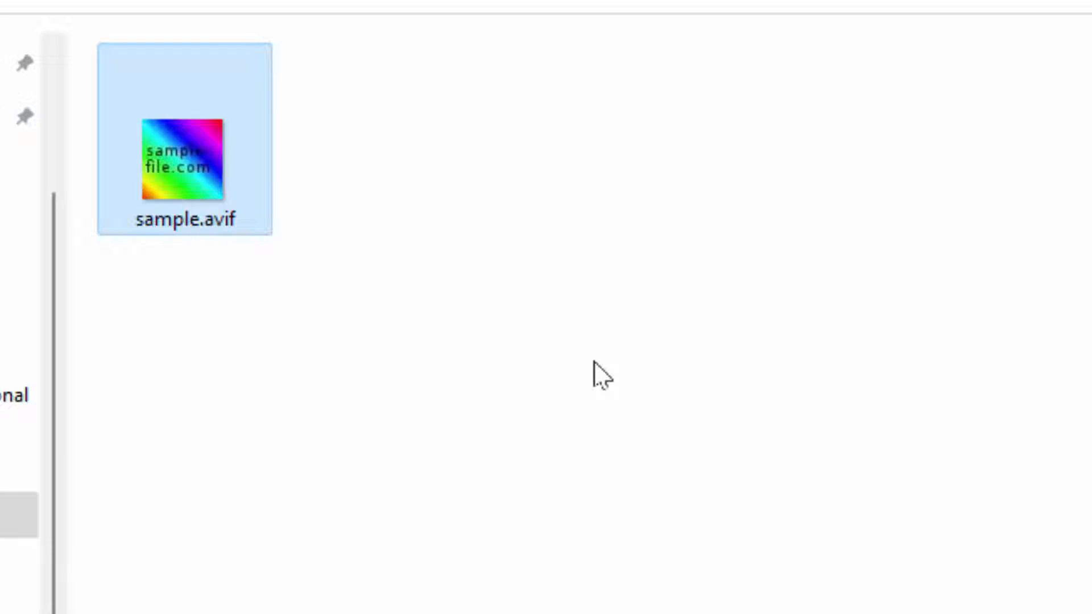
{"action": "mouse_move", "coordinate": [440, 357]}
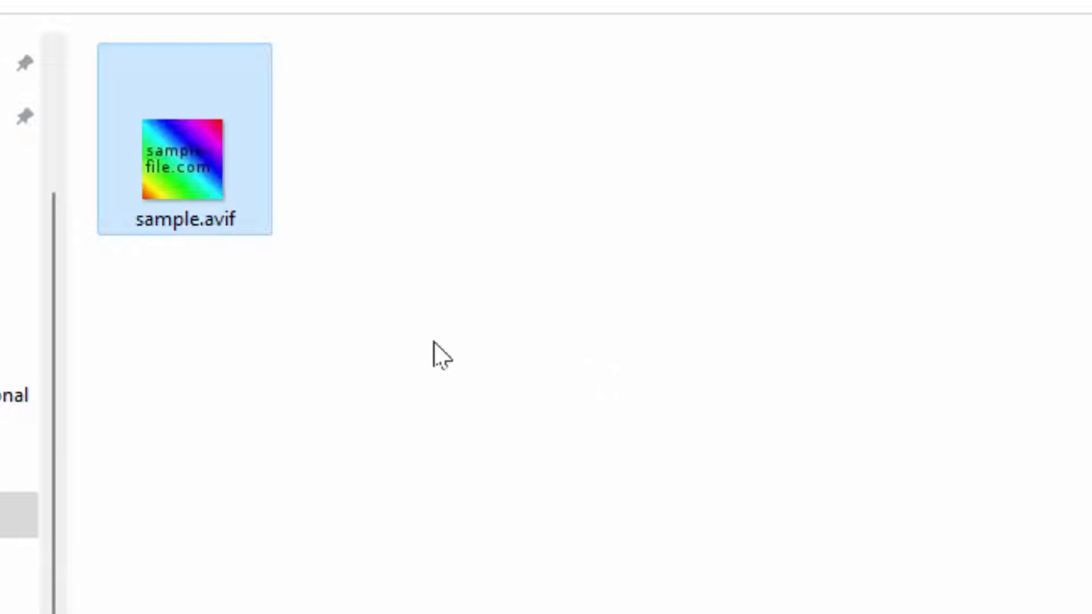
{"action": "mouse_move", "coordinate": [268, 261]}
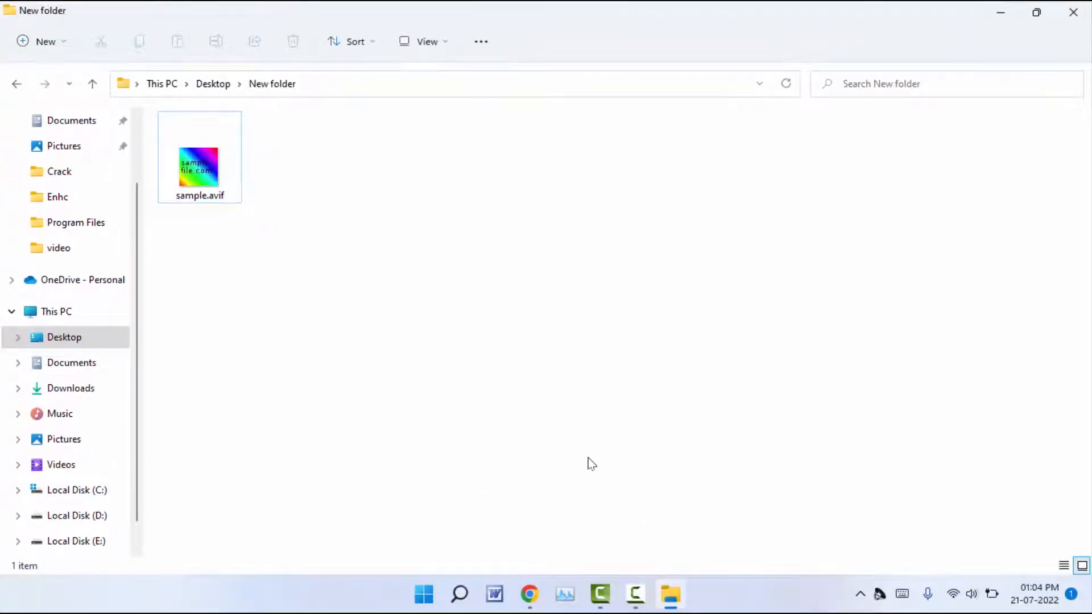
- Search Google for 'avif to jpg' using the search suggestion
{"action": "left_click", "coordinate": [529, 594]}
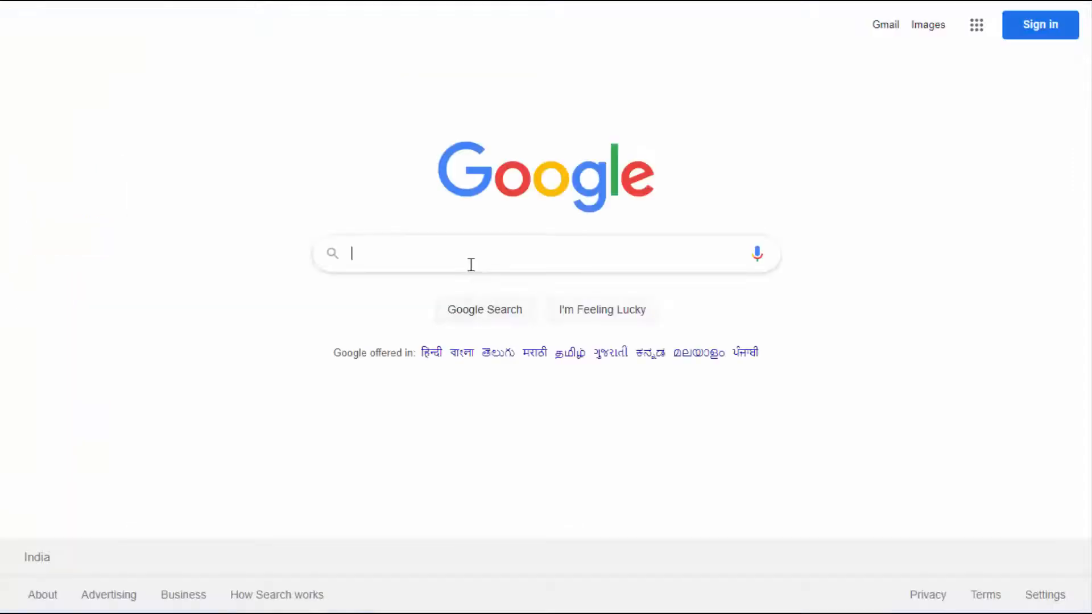
{"action": "type", "text": "av"}
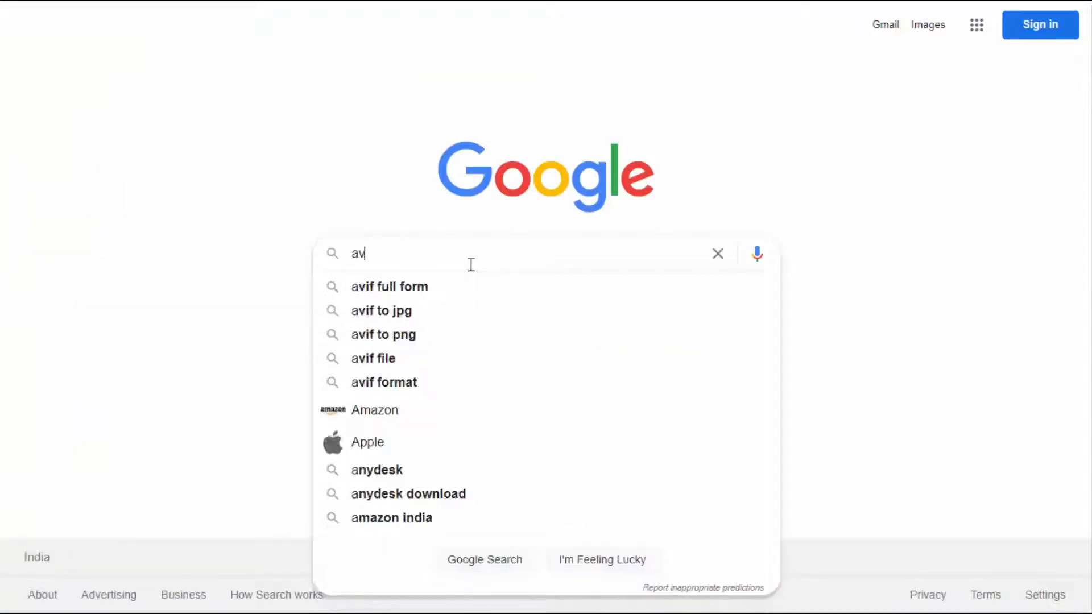
{"action": "type", "text": "f"}
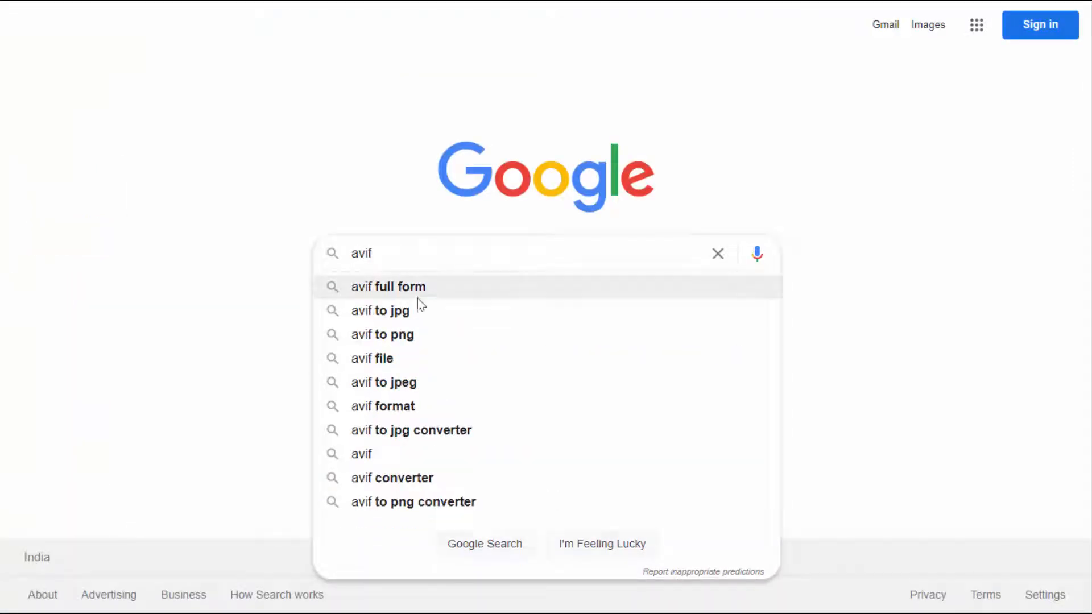
{"action": "left_click", "coordinate": [379, 310]}
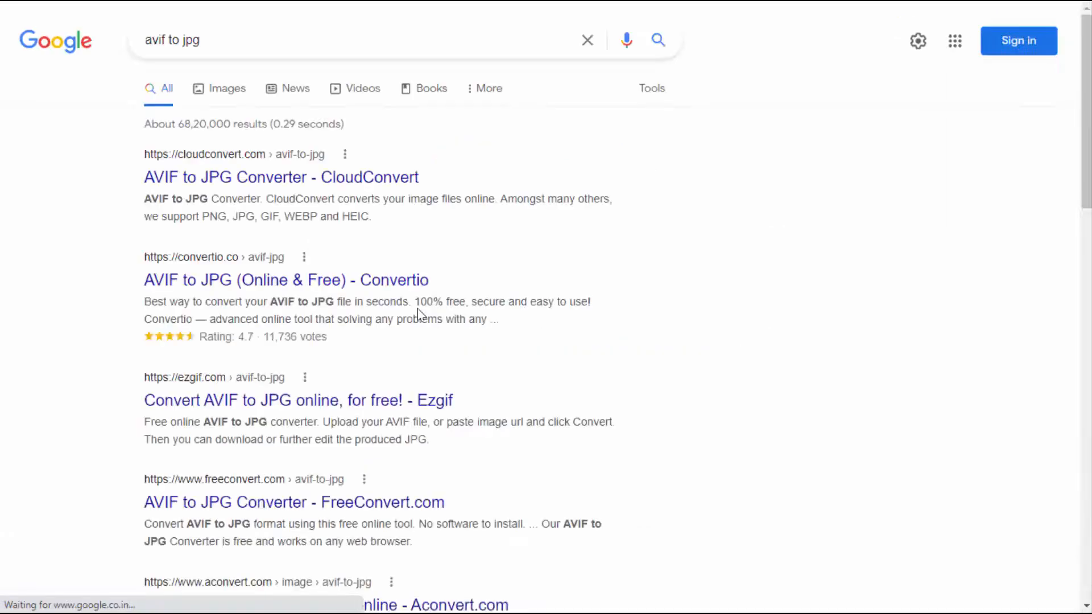
{"action": "mouse_move", "coordinate": [282, 177]}
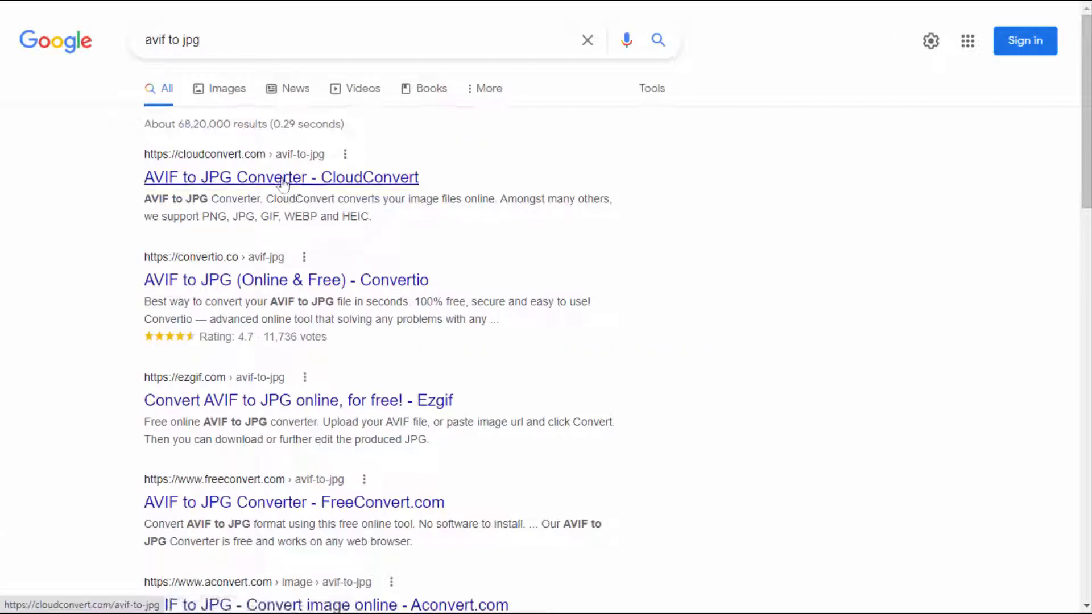
- Open CloudConvert's AVIF to JPG converter and add sample.avif from the New folder
{"action": "left_click", "coordinate": [282, 177]}
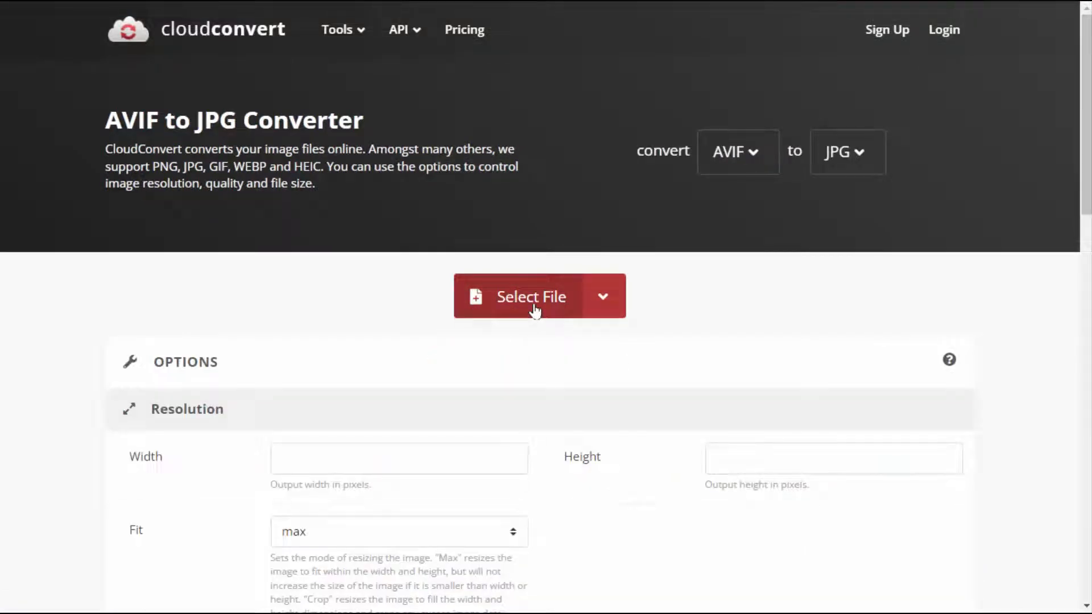
{"action": "left_click", "coordinate": [531, 297]}
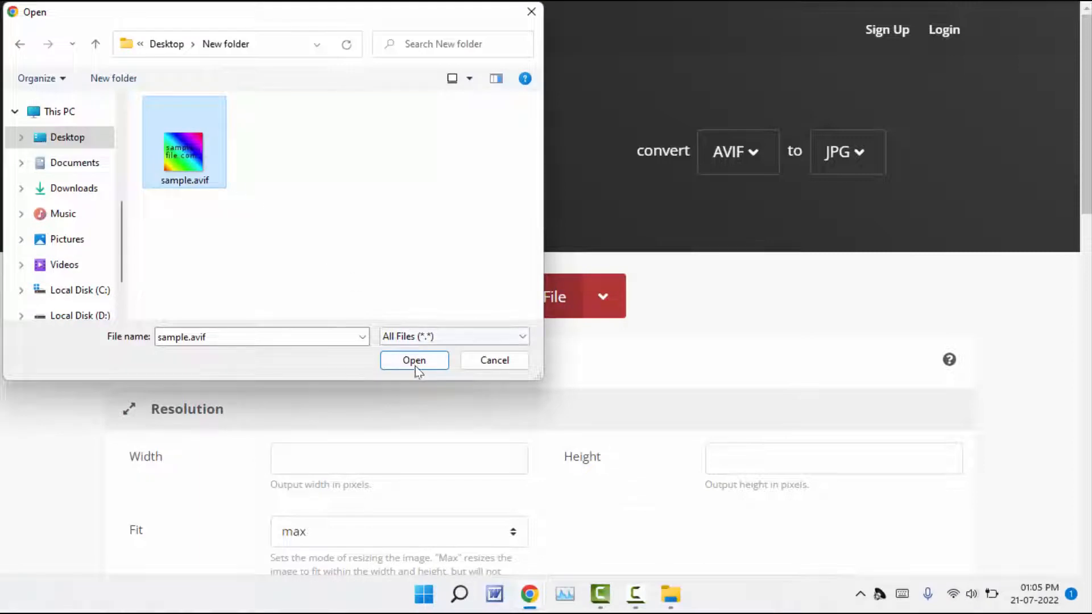
{"action": "left_click", "coordinate": [414, 360]}
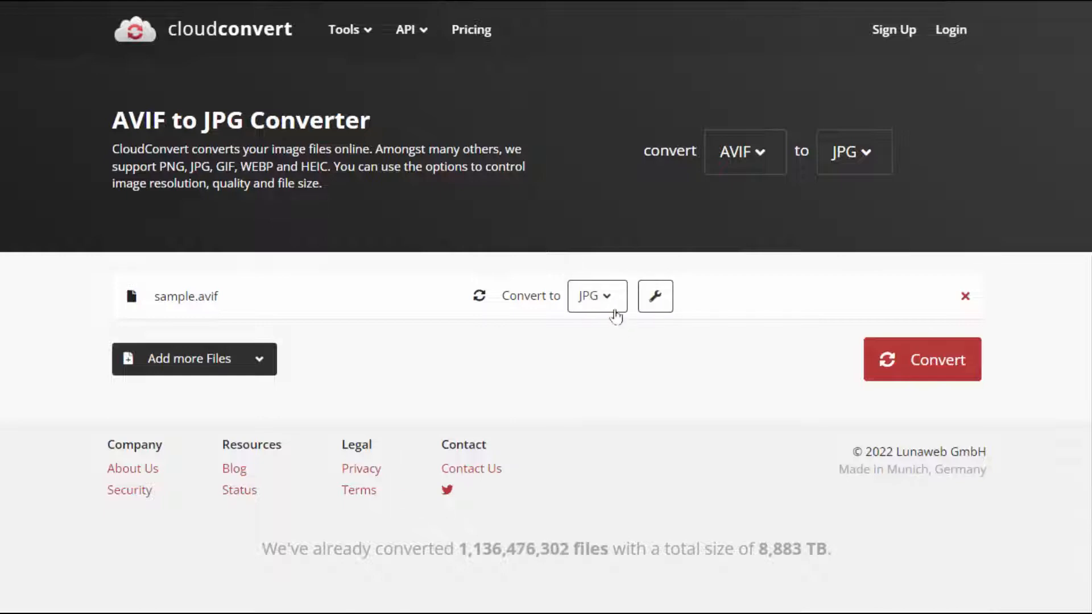
{"action": "left_click", "coordinate": [595, 295]}
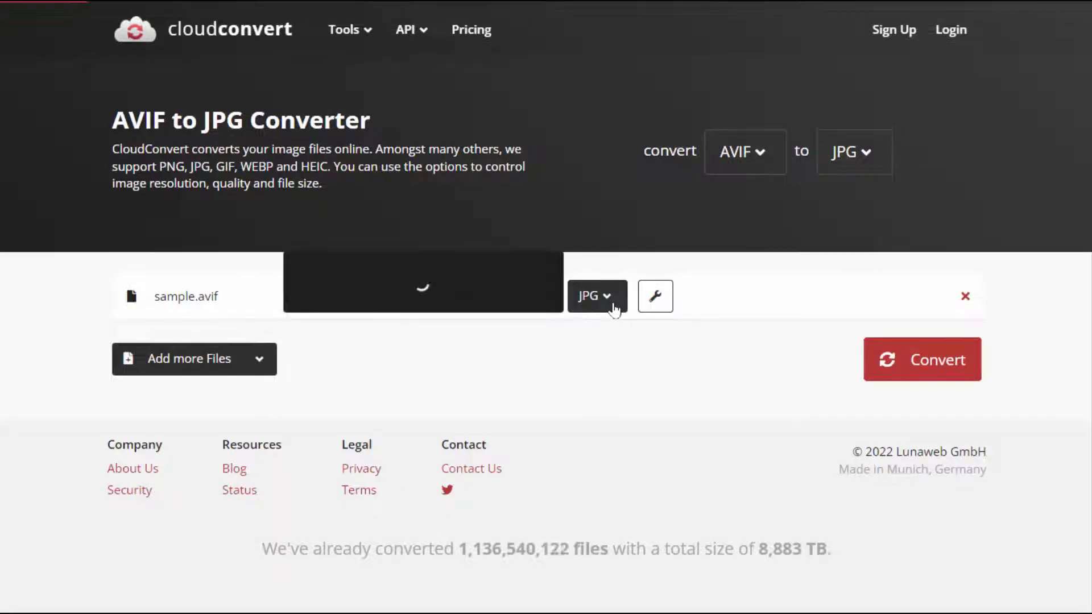
{"action": "left_click", "coordinate": [596, 295]}
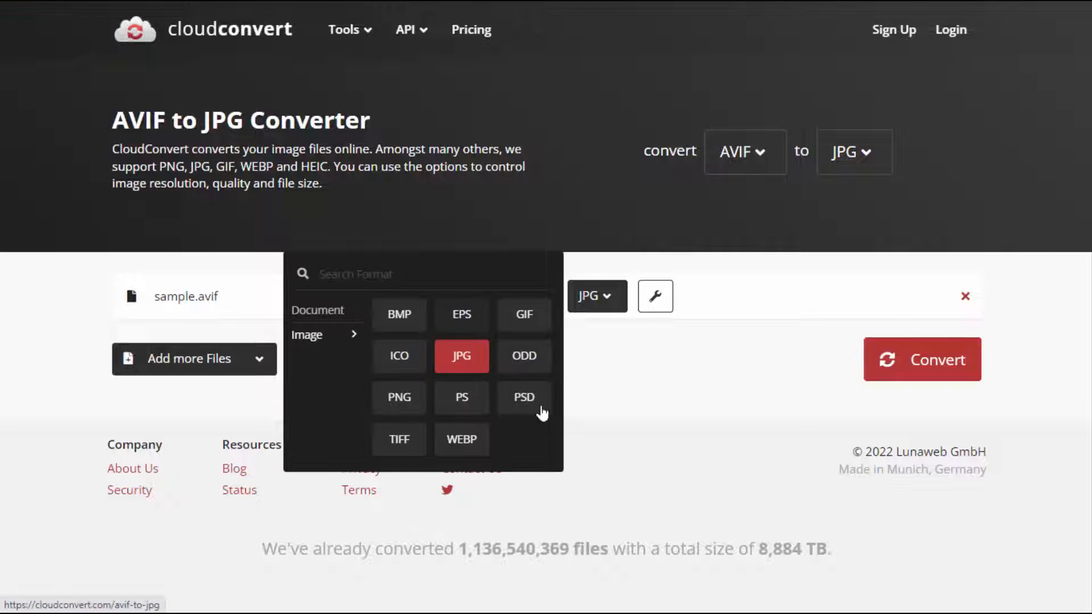
{"action": "mouse_move", "coordinate": [374, 468]}
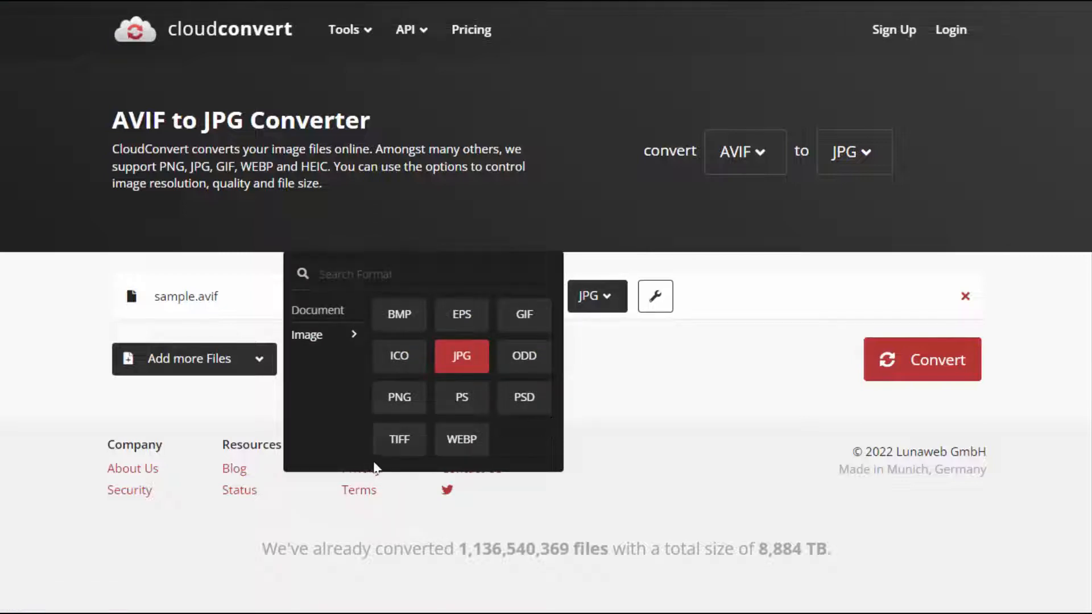
{"action": "mouse_move", "coordinate": [582, 431]}
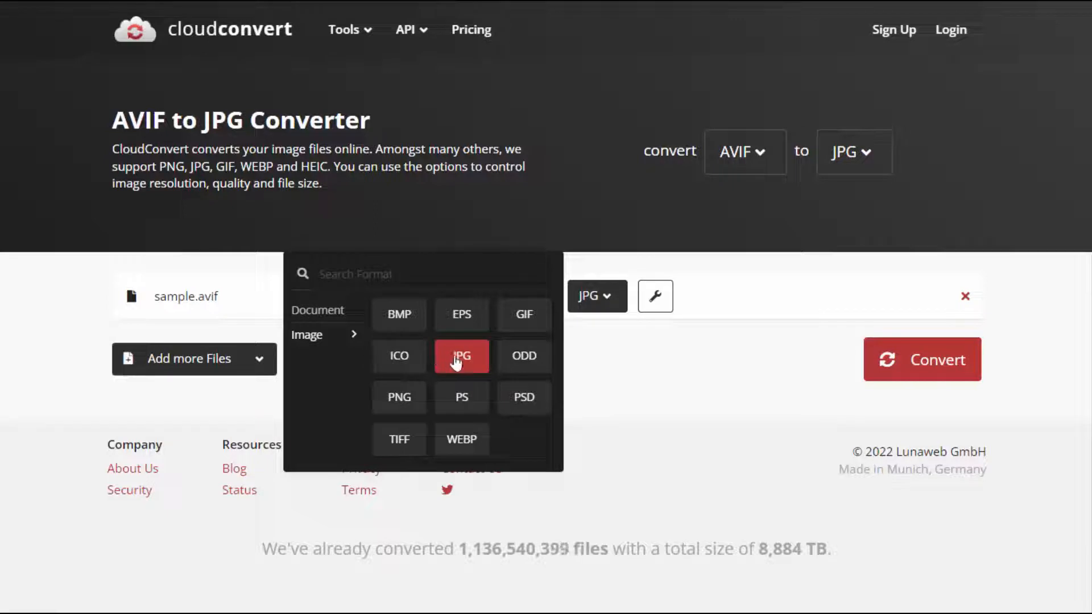
{"action": "left_click", "coordinate": [461, 356]}
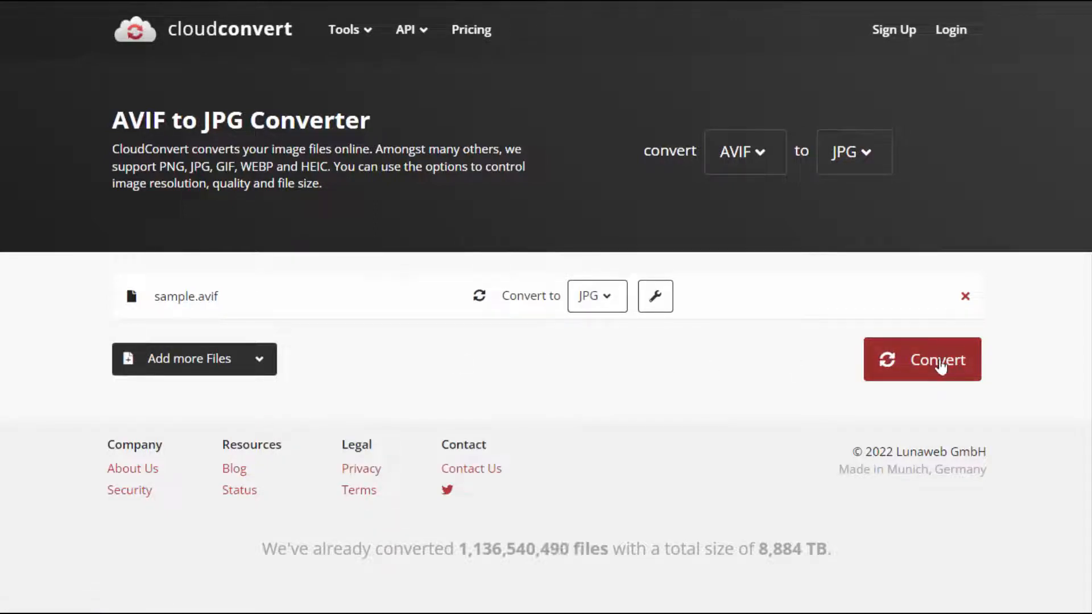
- Convert sample.avif to JPG and open the sample.jpg download preview
{"action": "left_click", "coordinate": [922, 359]}
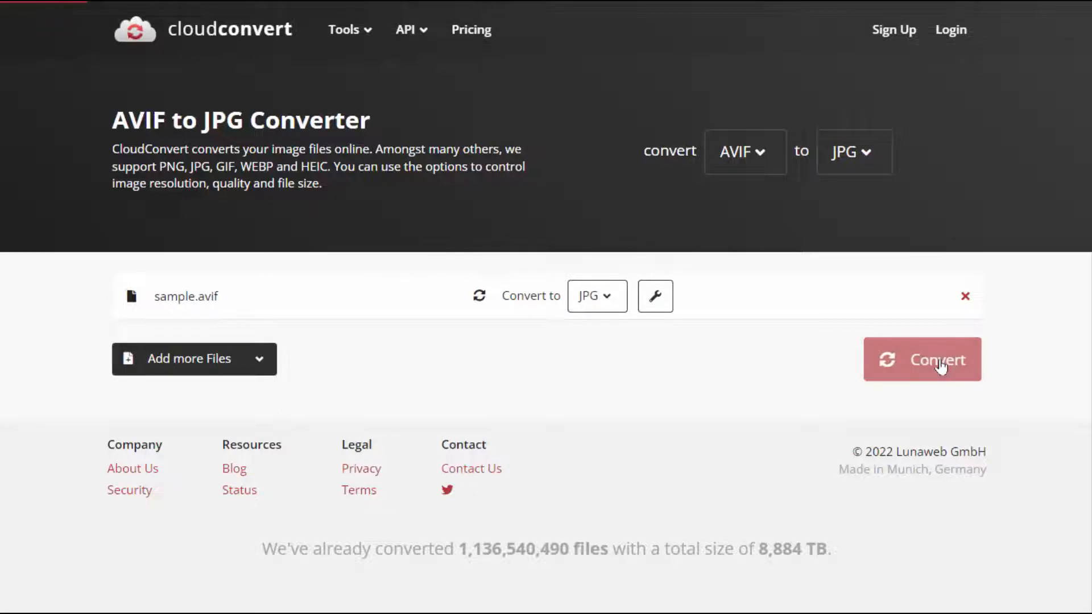
{"action": "left_click", "coordinate": [921, 360]}
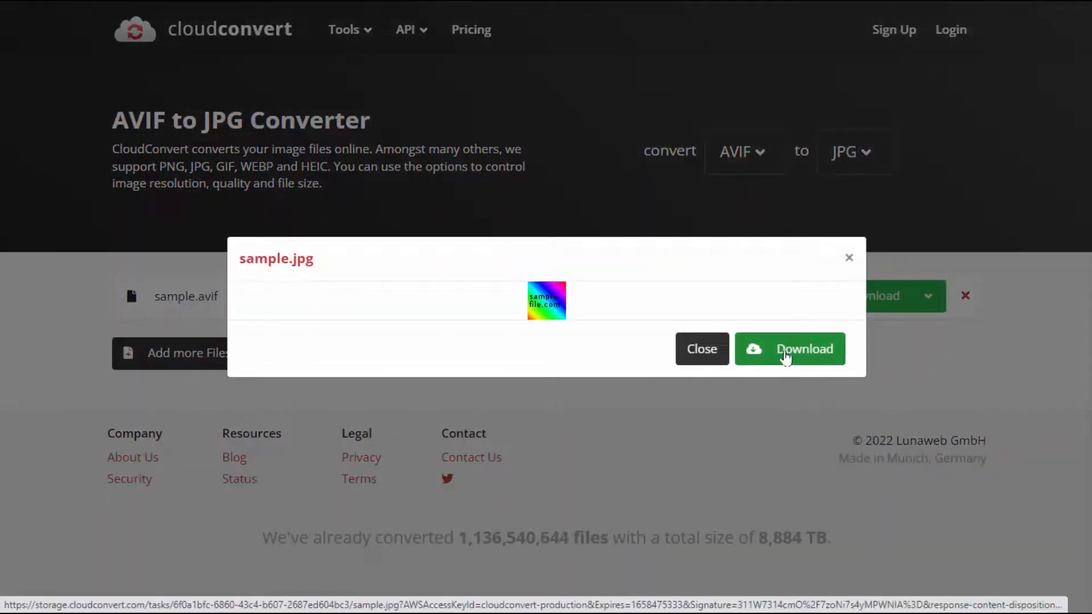
- Download sample.jpg and close its preview dialog
{"action": "left_click", "coordinate": [789, 348]}
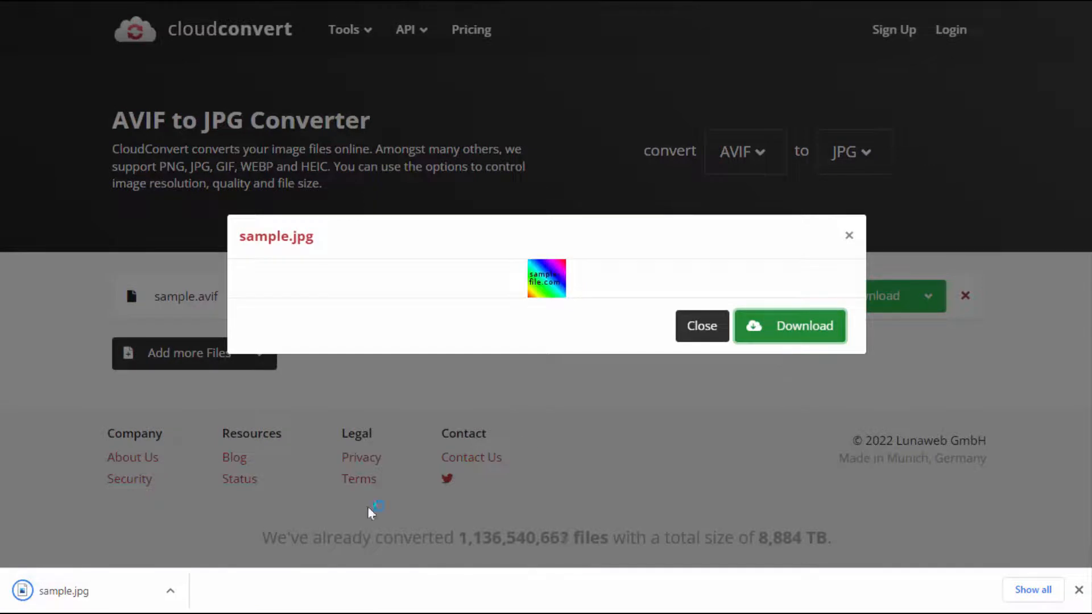
{"action": "mouse_move", "coordinate": [75, 605]}
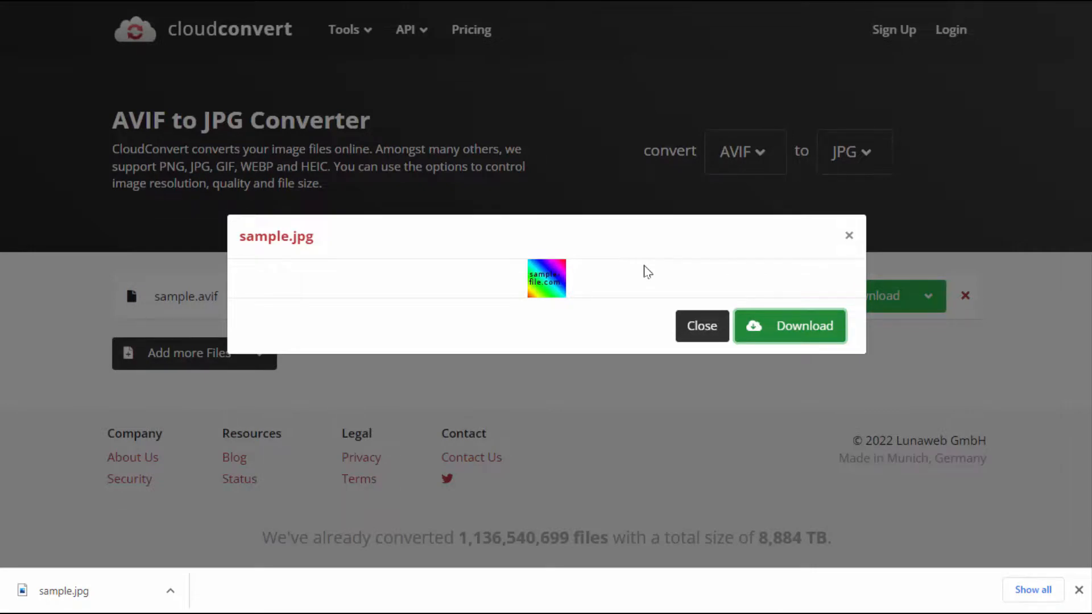
{"action": "left_click", "coordinate": [701, 325]}
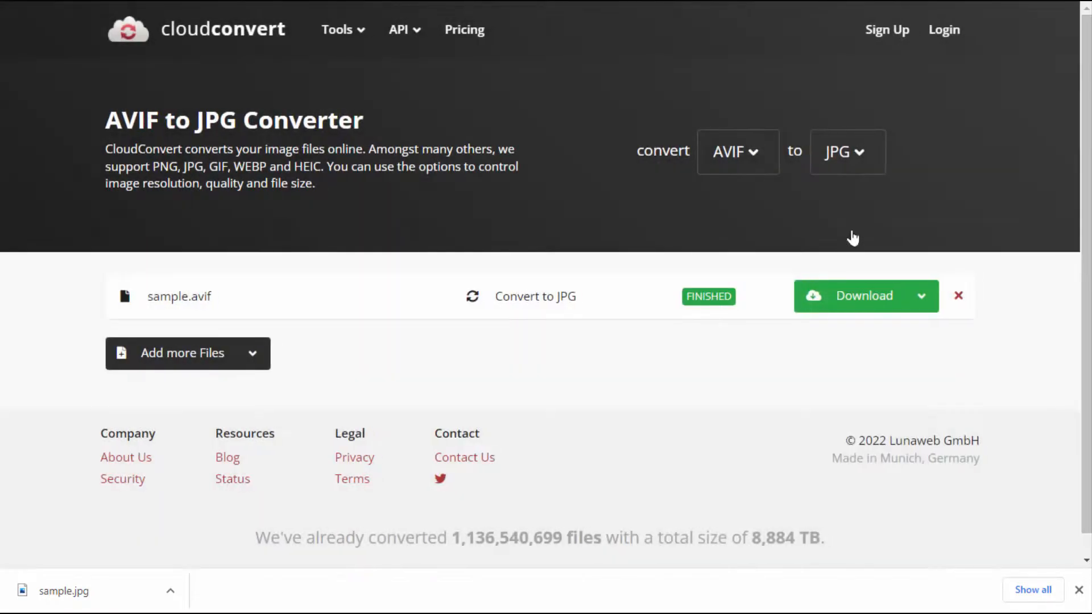
{"action": "mouse_move", "coordinate": [1037, 58]}
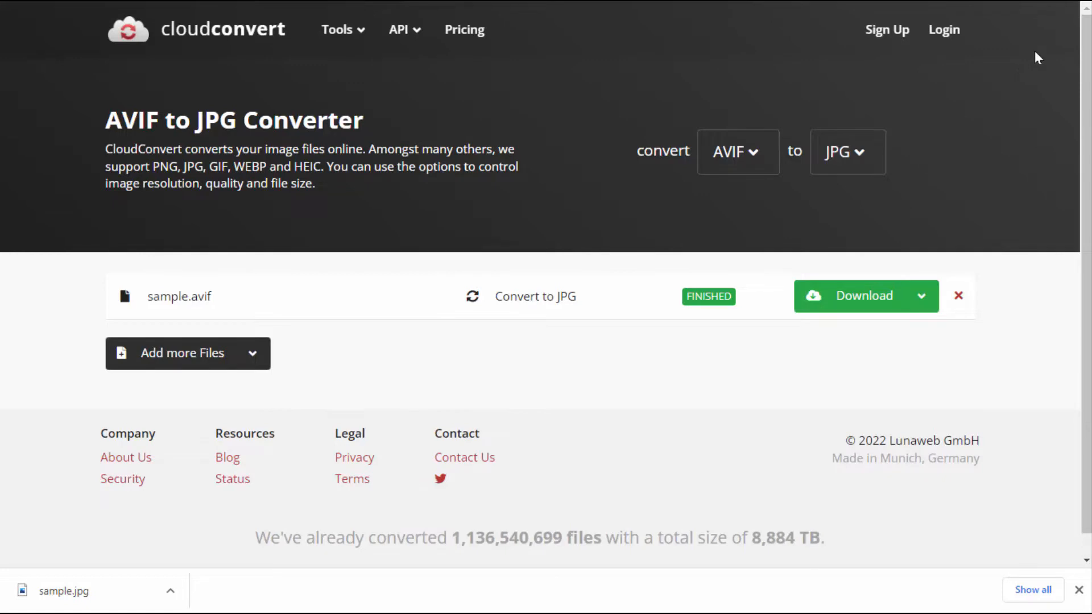